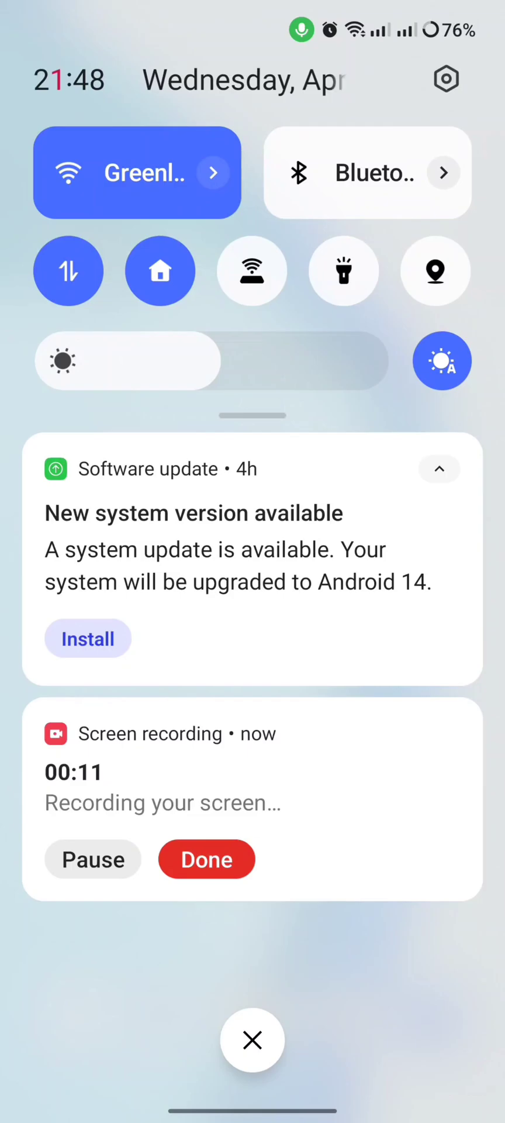
Step: Reach About device from the notification-shade Settings gear, showing OxygenOS 13.1 and model LE2101
{"action": "left_click", "coordinate": [447, 78]}
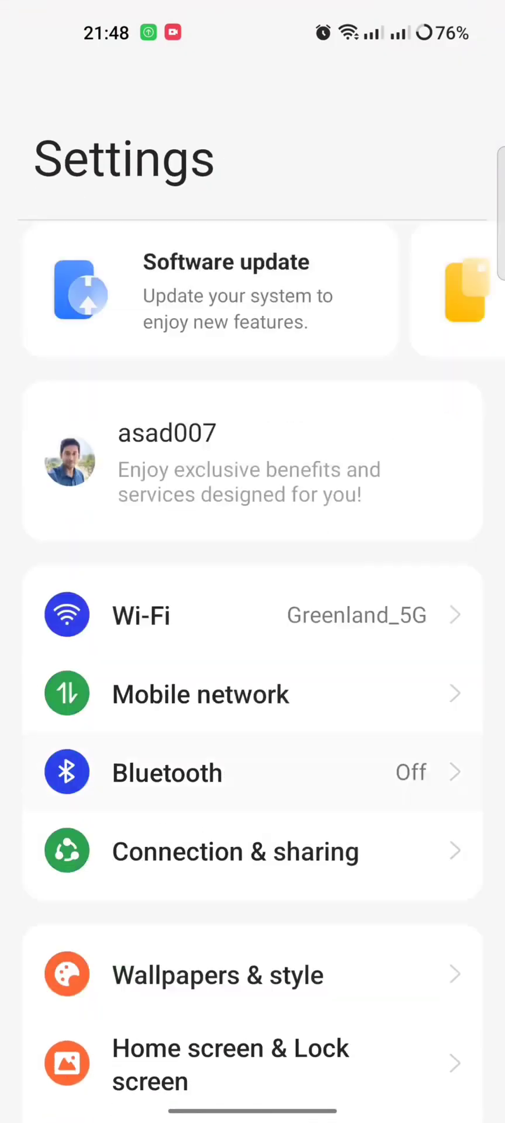
{"action": "scroll", "scroll_direction": "down", "scroll_amount": 3}
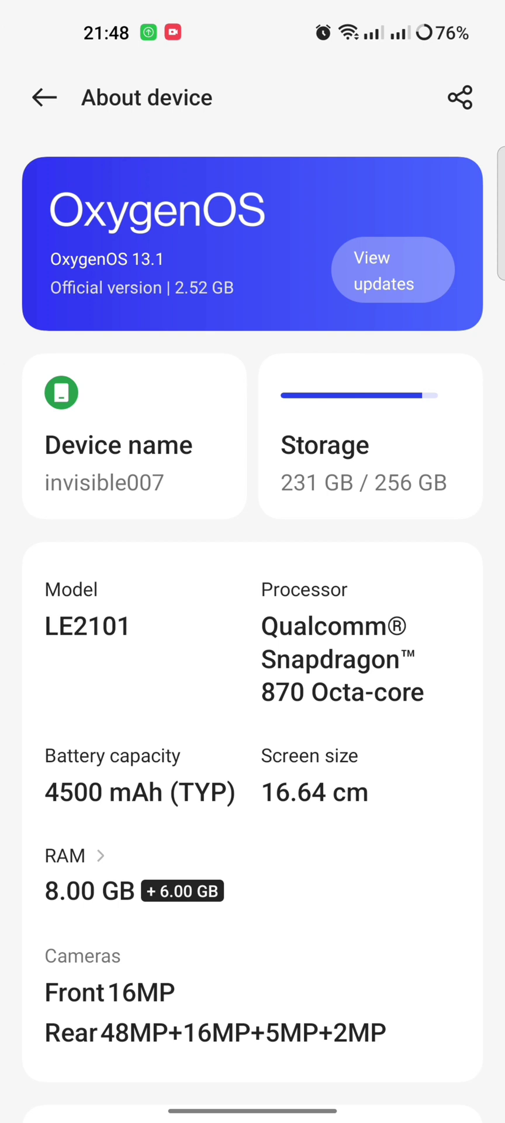
Step: View updates from the About device banner, revealing the 2.52 GB OxygenOS 14.0 update
{"action": "left_click", "coordinate": [392, 269]}
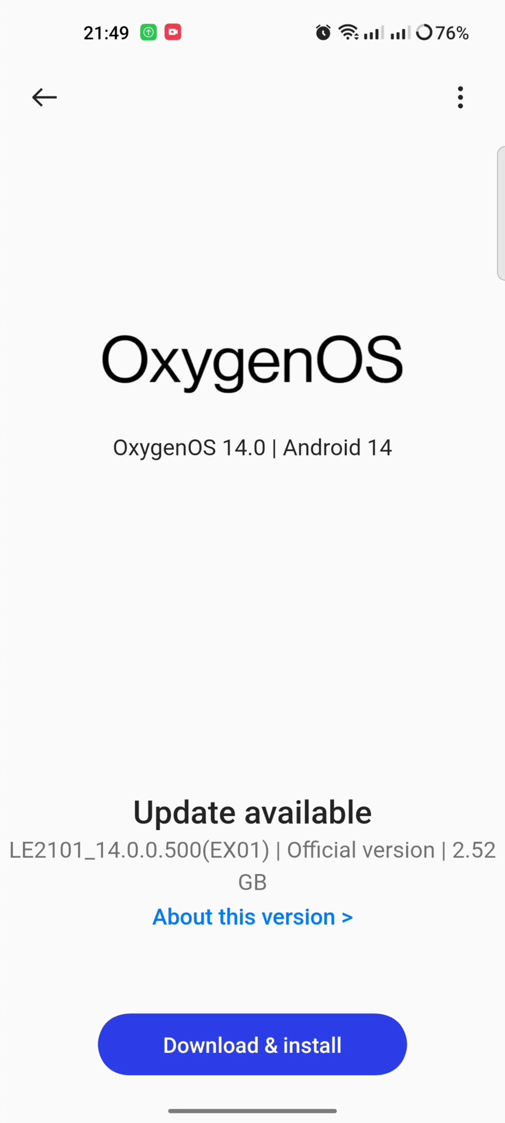
Step: Download the 2.52 GB OxygenOS 14.0 update until it is ready to install
{"action": "left_click", "coordinate": [252, 1045]}
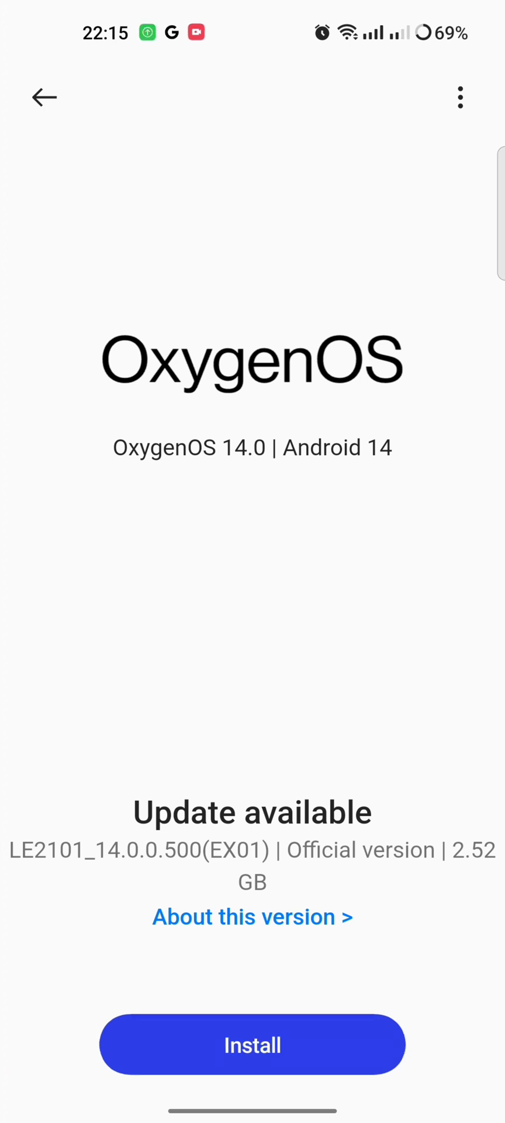
Step: Install the downloaded OxygenOS 14.0 update and let the phone reboot to the home screen
{"action": "left_click", "coordinate": [252, 1044]}
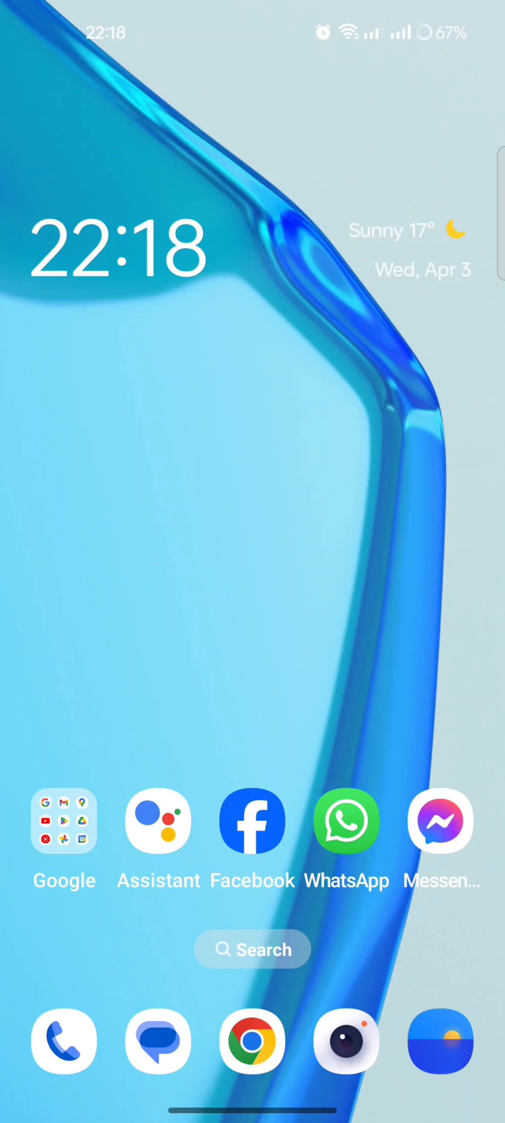
Step: Browse the Quick Settings toggle pages, then enter Settings from its gear
{"action": "left_click_drag", "start_coordinate": [252, 14], "coordinate": [252, 286]}
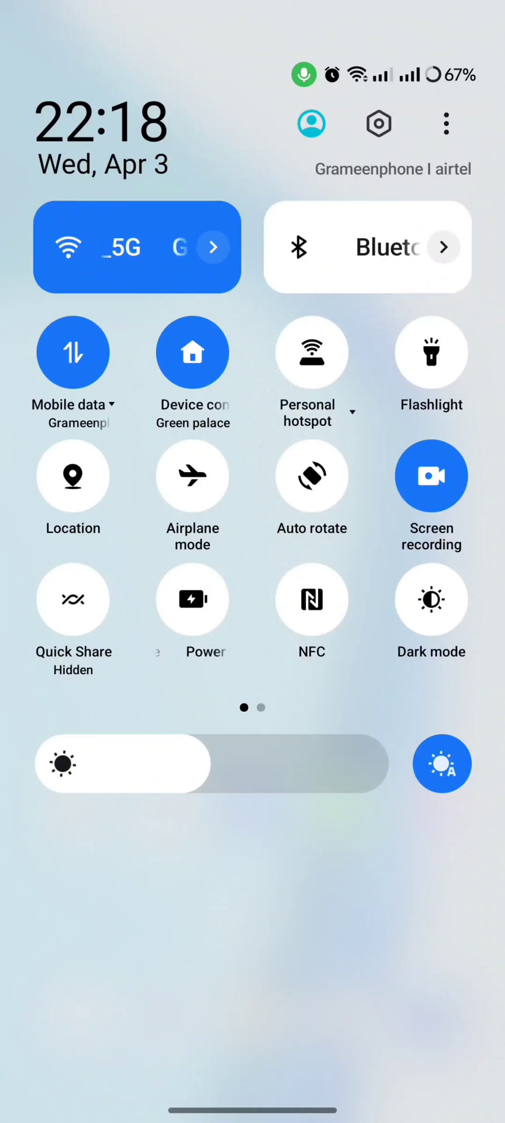
{"action": "scroll", "scroll_direction": "left", "scroll_amount": 3}
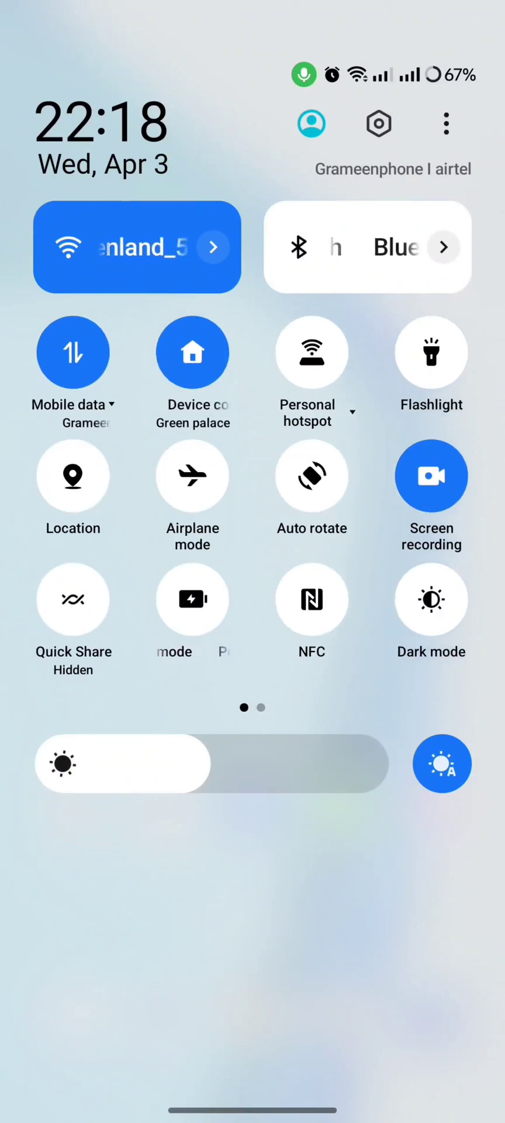
{"action": "scroll", "scroll_direction": "left", "scroll_amount": 3}
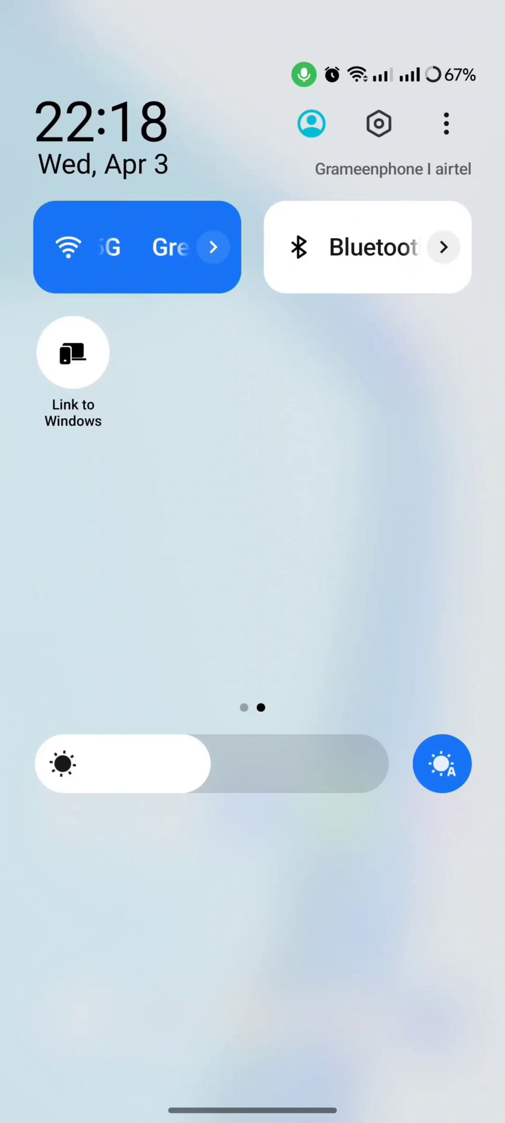
{"action": "scroll", "scroll_direction": "left", "scroll_amount": 3}
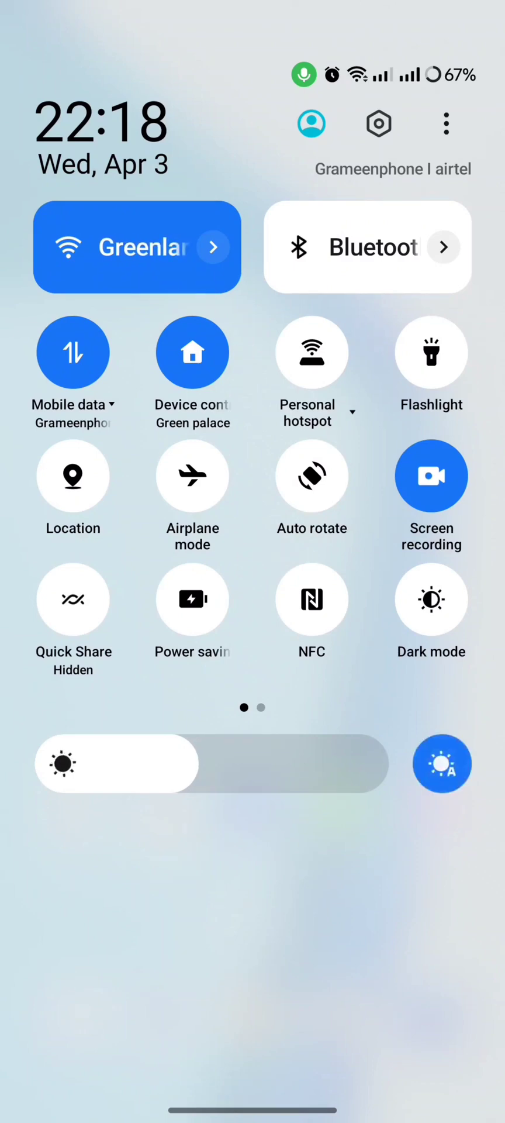
{"action": "left_click", "coordinate": [379, 122]}
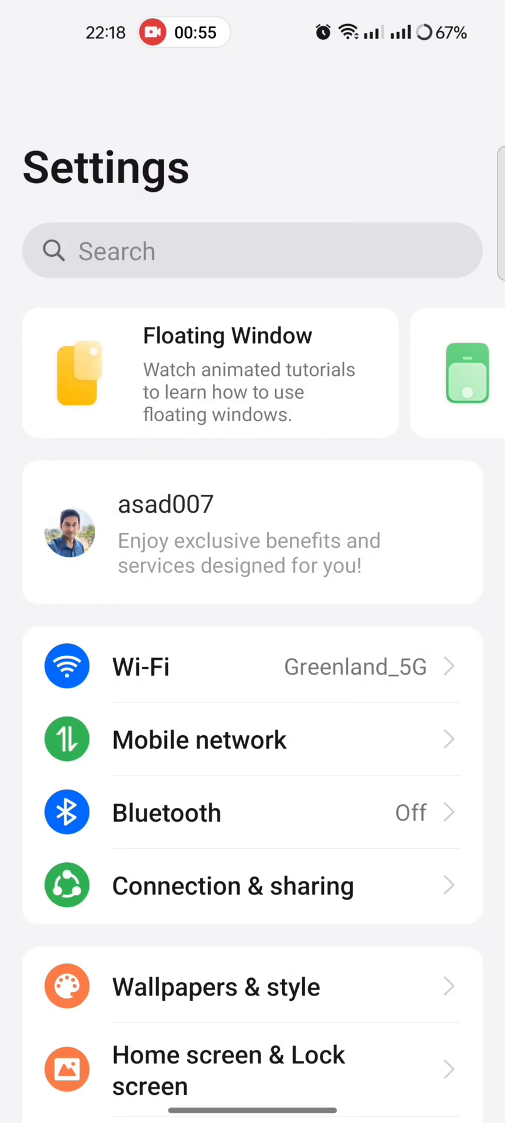
{"action": "scroll", "scroll_direction": "down", "scroll_amount": 3}
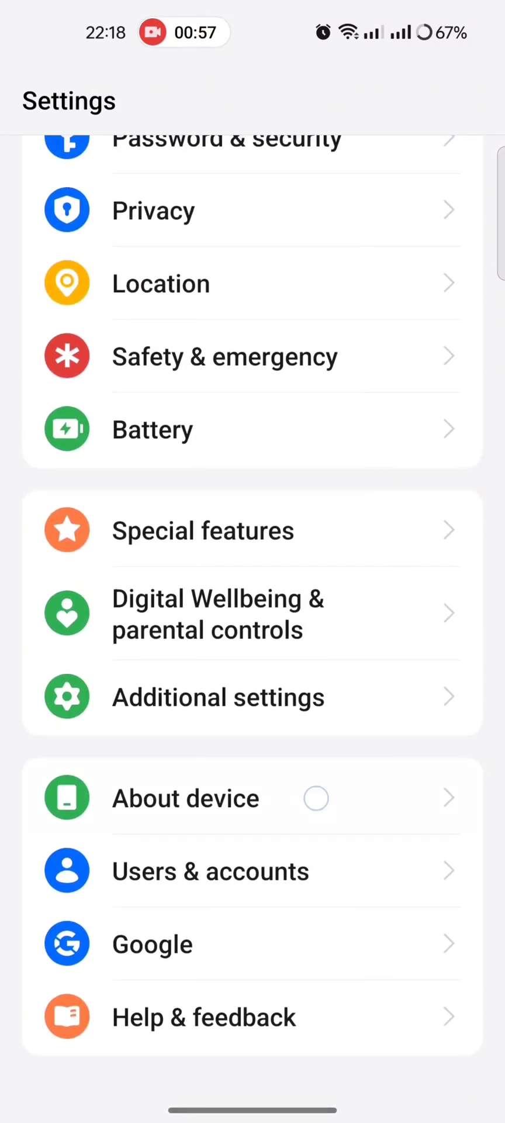
{"action": "left_click", "coordinate": [185, 798]}
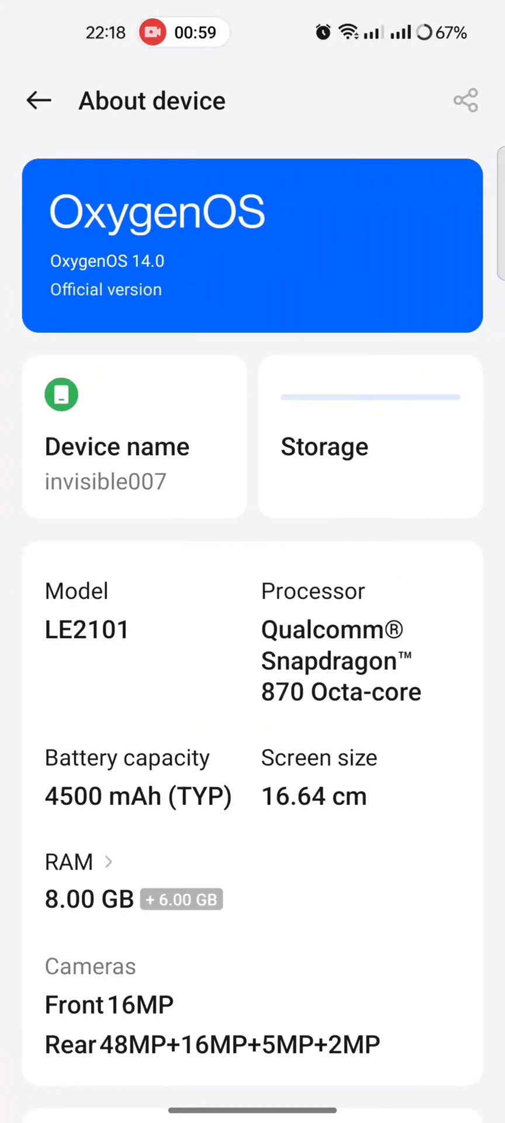
{"action": "left_click", "coordinate": [251, 248]}
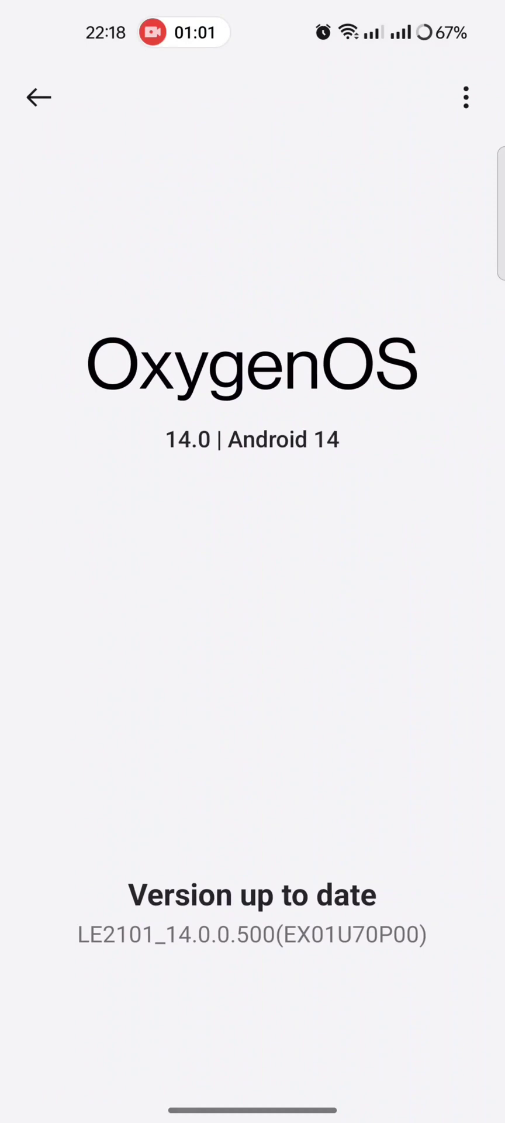
{"action": "left_click", "coordinate": [251, 933]}
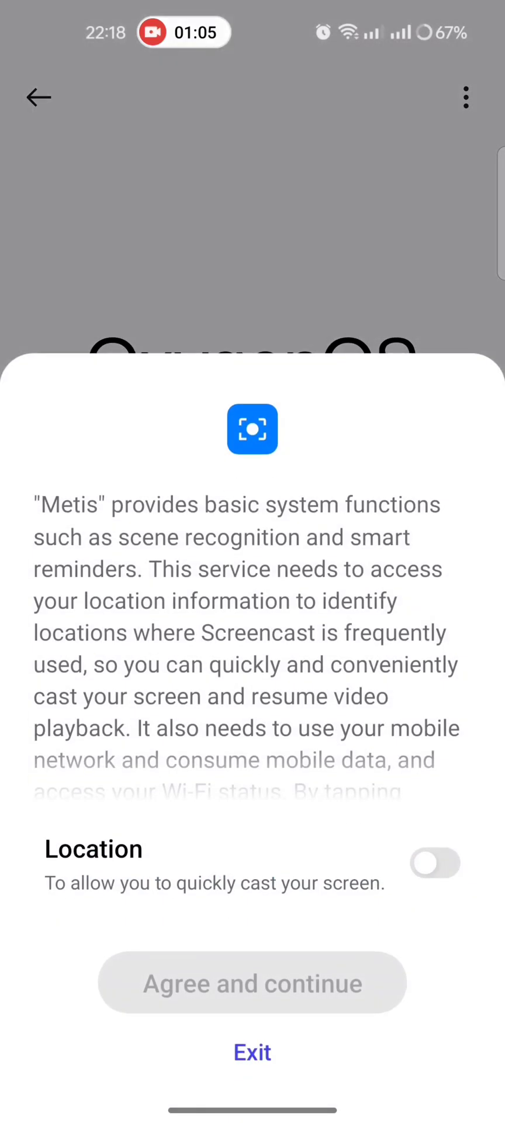
{"action": "left_click", "coordinate": [252, 1052]}
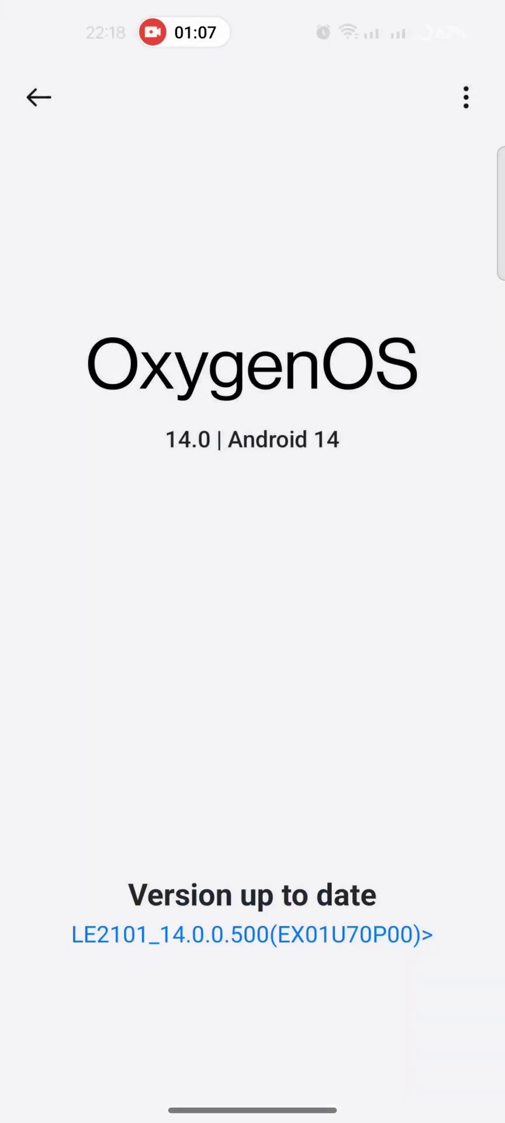
{"action": "left_click", "coordinate": [38, 97]}
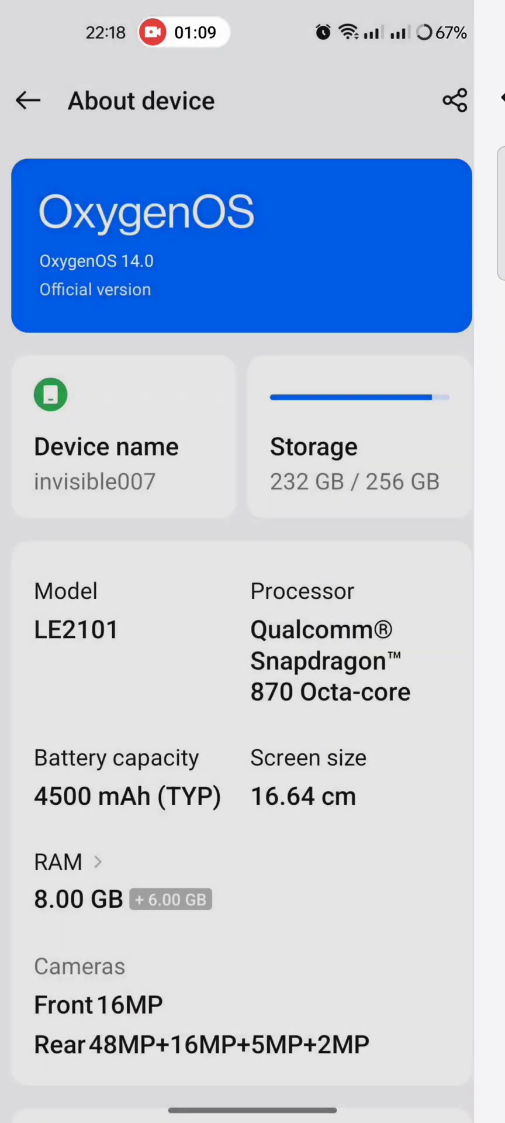
{"action": "scroll", "scroll_direction": "down", "scroll_amount": 3}
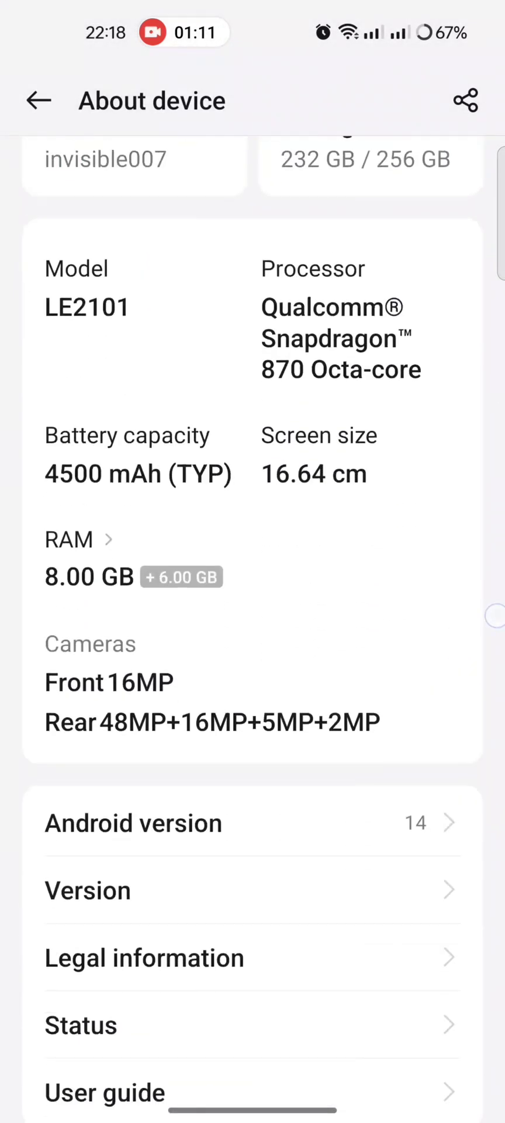
{"action": "scroll", "scroll_direction": "up", "scroll_amount": 3}
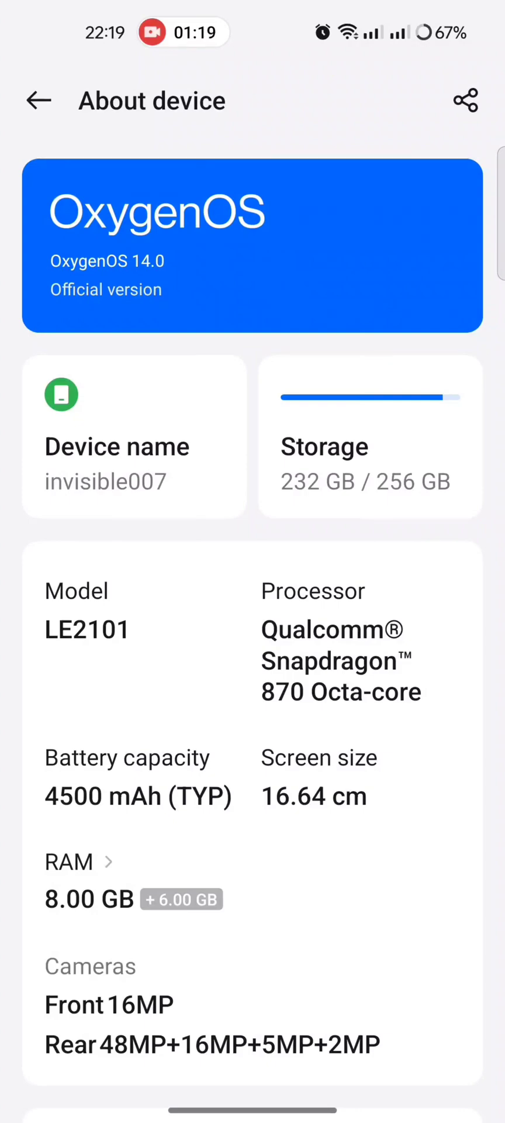
{"action": "left_click", "coordinate": [39, 100]}
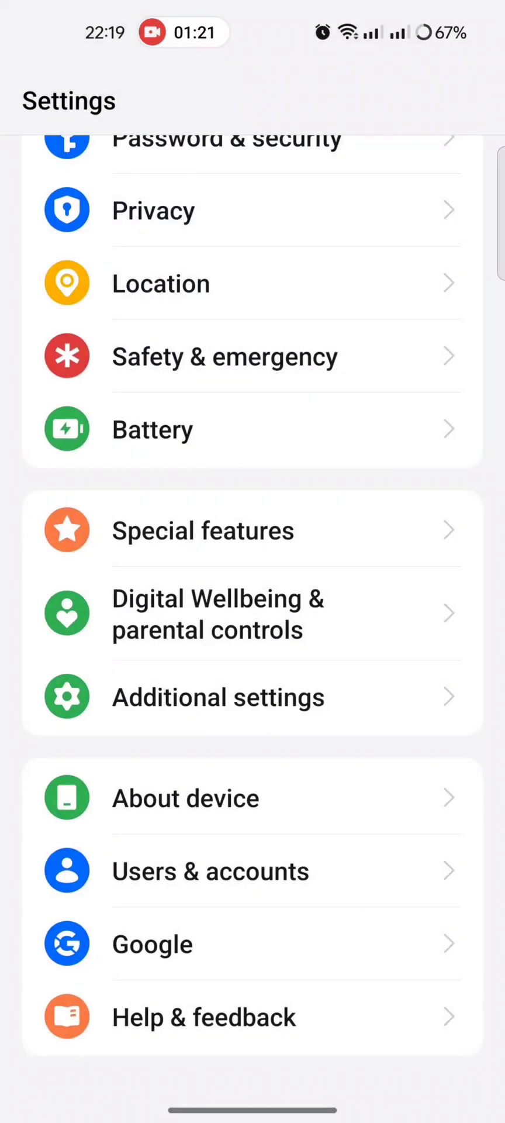
Step: Return to the home screen and show the Recents overview with the Settings card
{"action": "key", "text": "Home"}
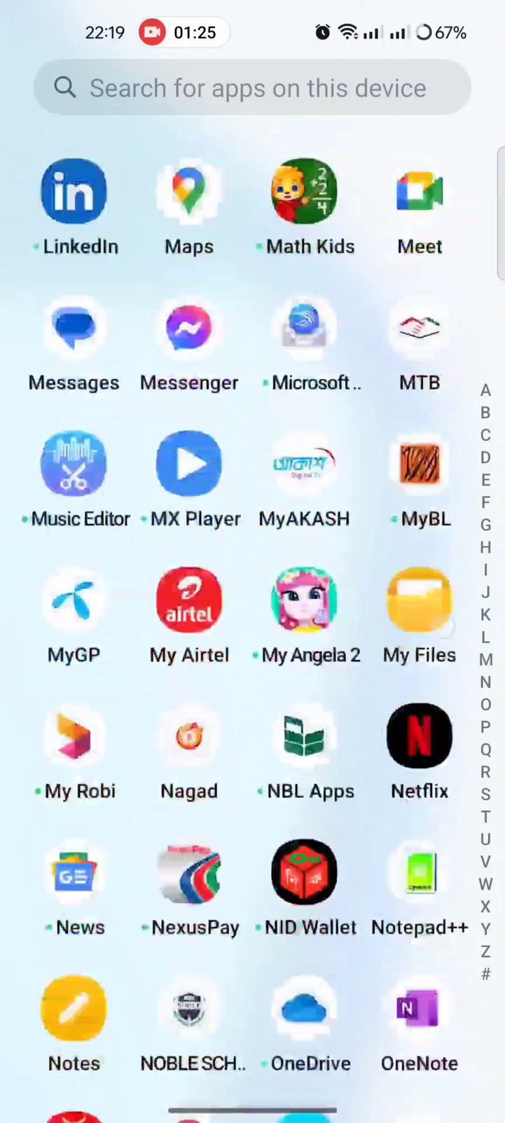
{"action": "scroll", "scroll_direction": "up", "scroll_amount": 3}
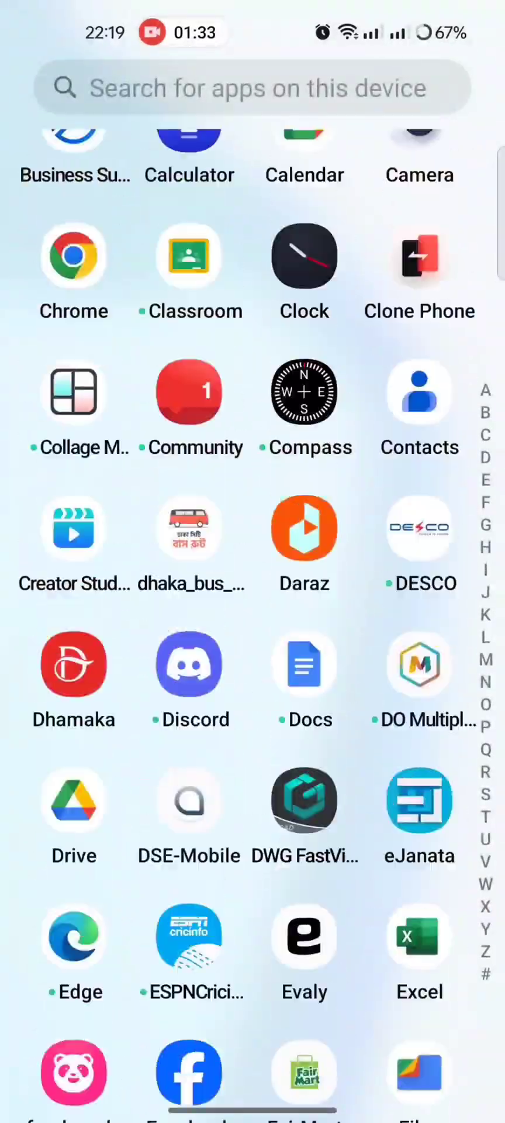
{"action": "scroll", "scroll_direction": "down", "scroll_amount": 3}
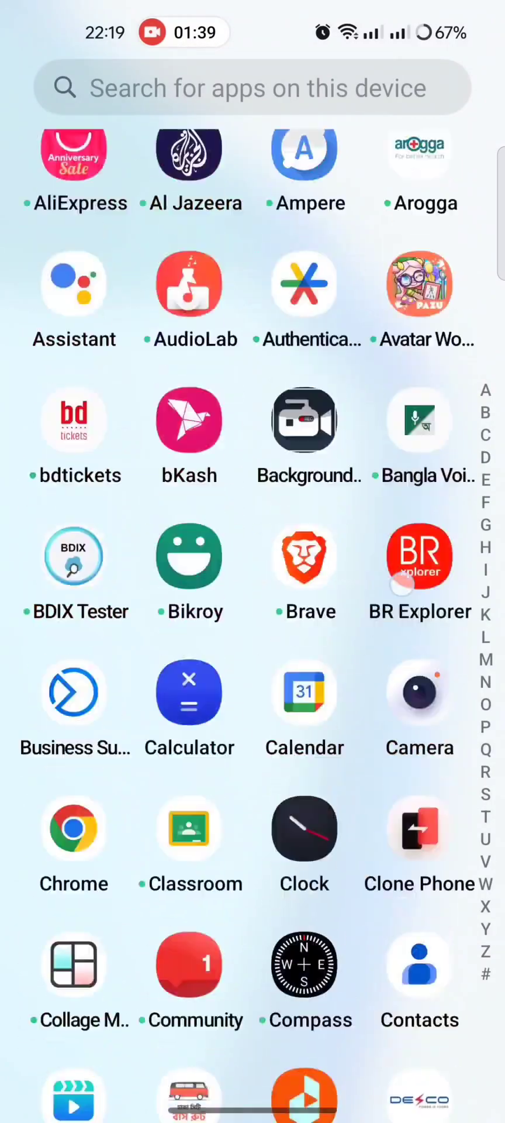
{"action": "scroll", "scroll_direction": "down", "scroll_amount": 3}
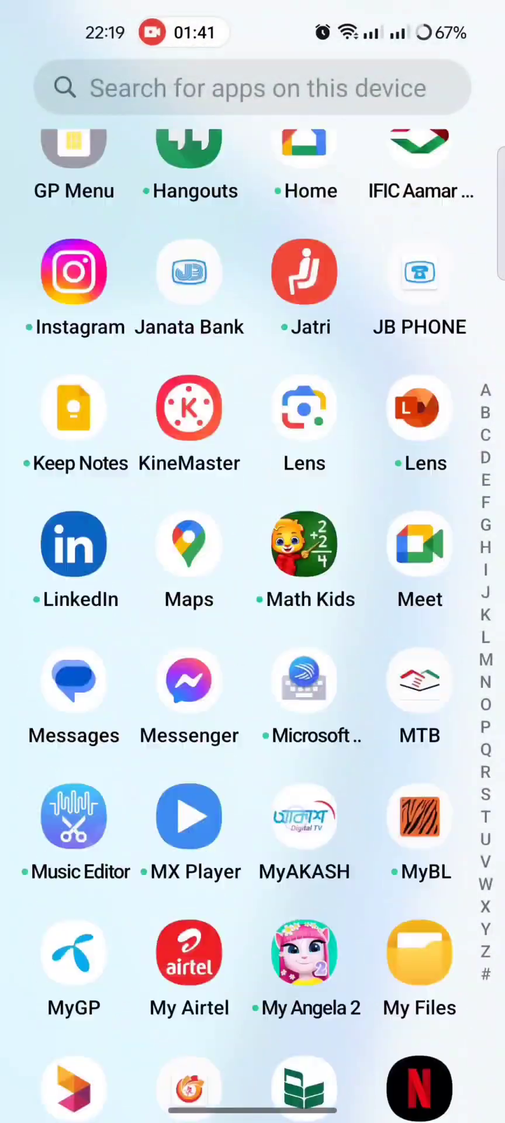
{"action": "scroll", "scroll_direction": "down", "scroll_amount": 3}
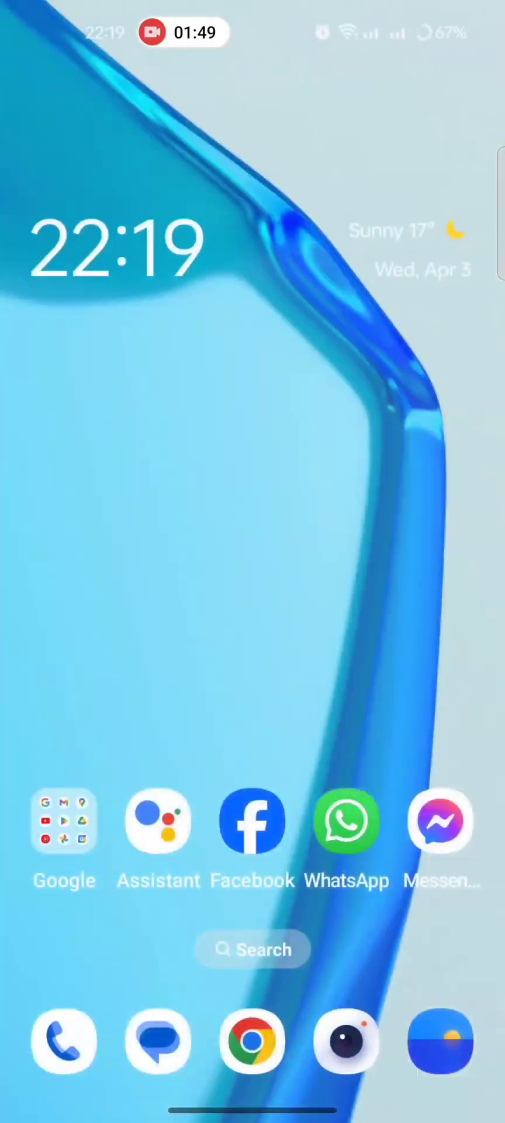
{"action": "scroll", "scroll_direction": "up", "scroll_amount": 3}
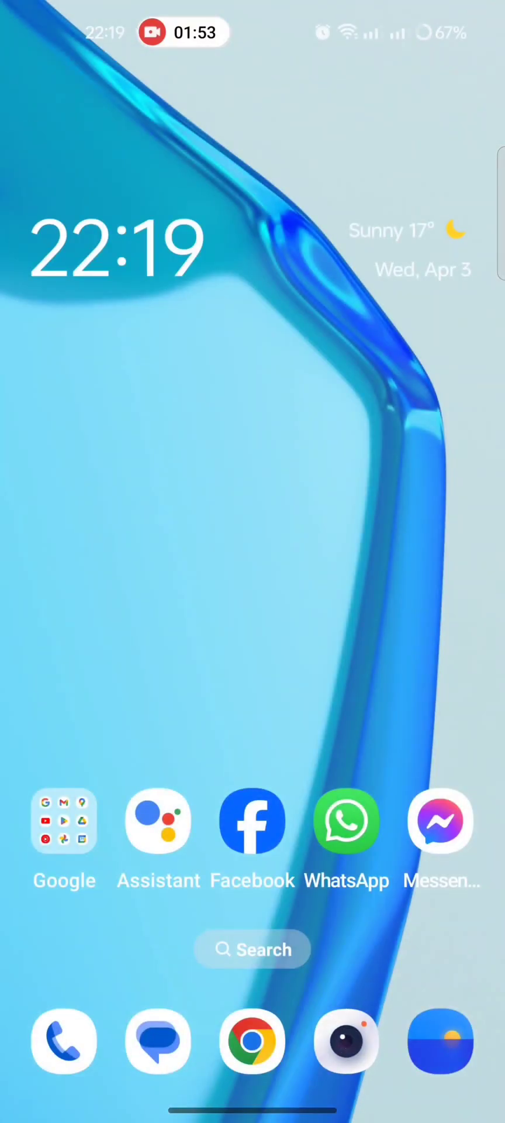
{"action": "left_click", "coordinate": [347, 1042]}
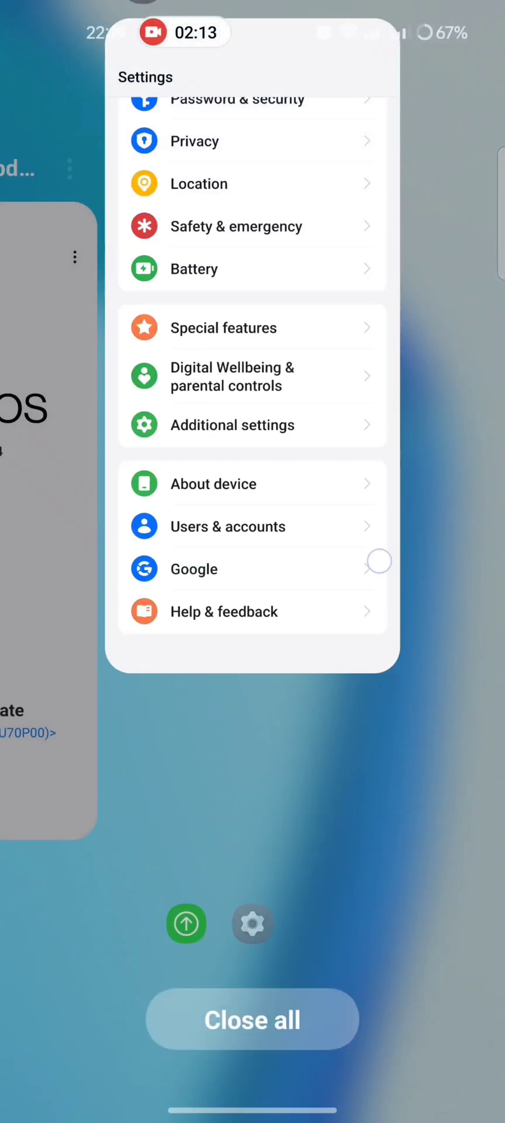
Step: Reopen Settings from Recents to the software update page confirming OxygenOS 14.0 is up to date
{"action": "left_click", "coordinate": [251, 1019]}
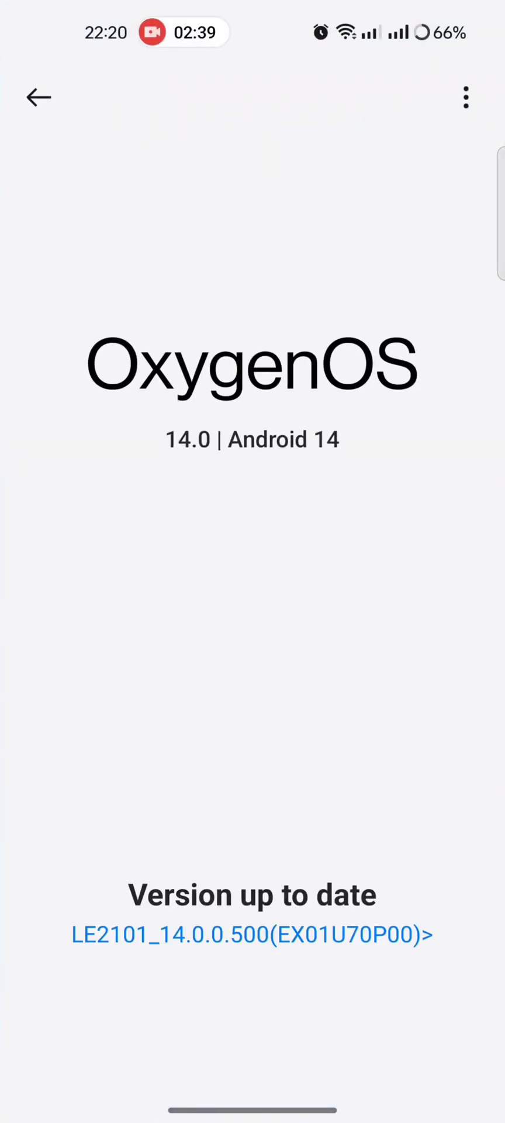
Step: Read the LE2101_14.0.0.500(EX01U70P00) release notes down to the Must-knows, then back out
{"action": "left_click", "coordinate": [252, 933]}
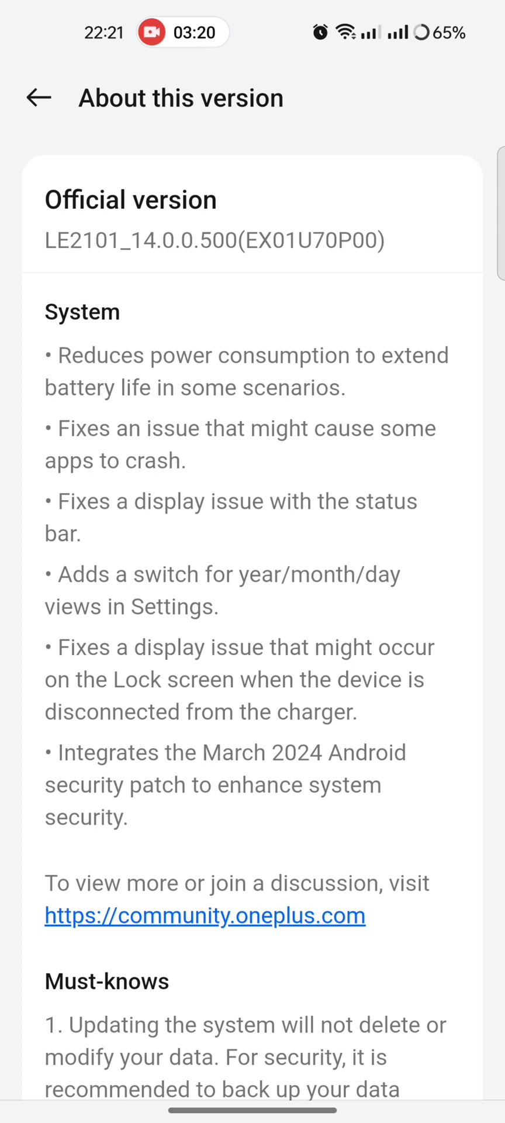
{"action": "scroll", "scroll_direction": "down", "scroll_amount": 3}
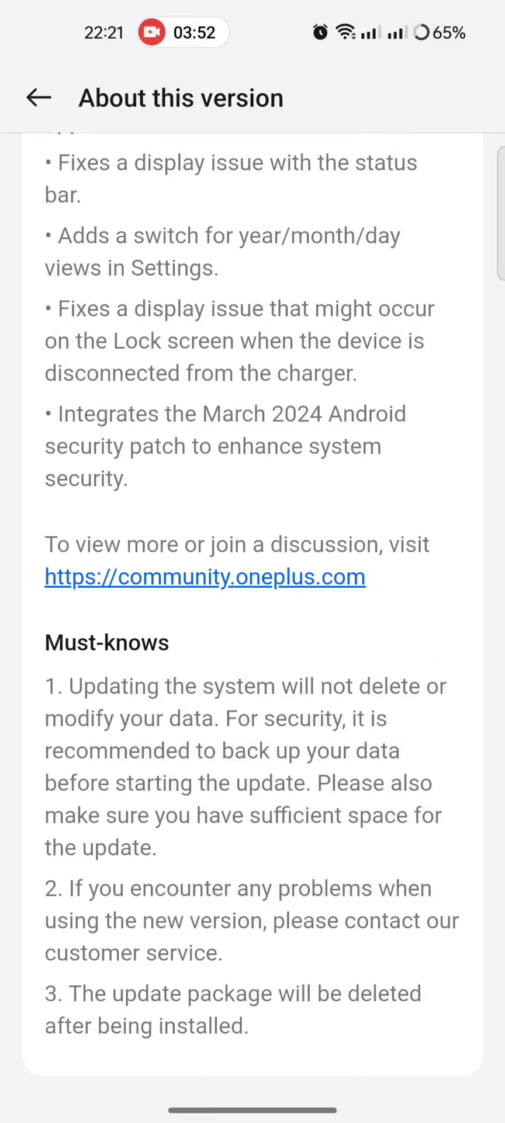
{"action": "left_click", "coordinate": [37, 97]}
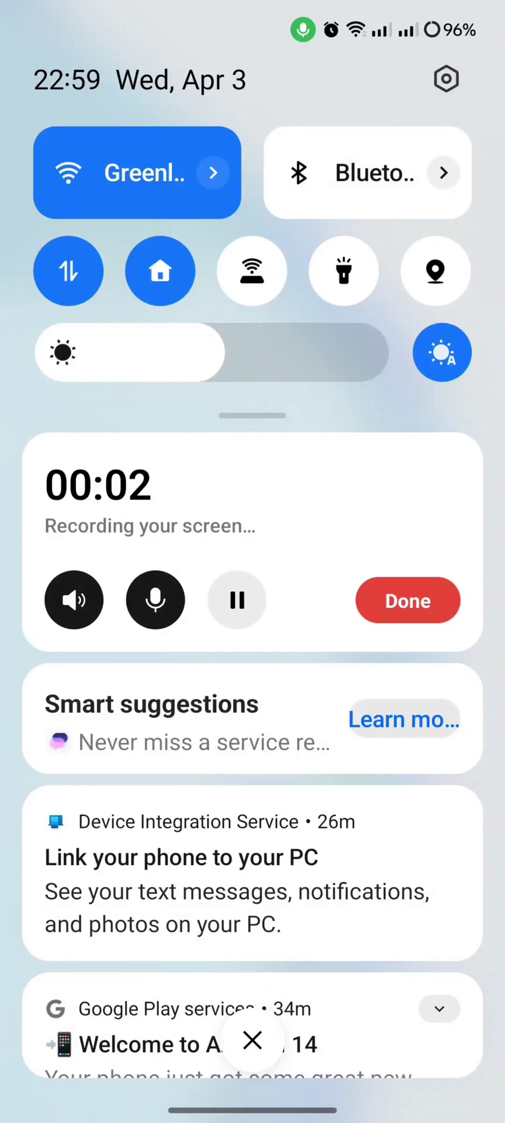
Step: Launch the Hello, Android 14 welcome from the Google Play services notification
{"action": "left_click", "coordinate": [403, 719]}
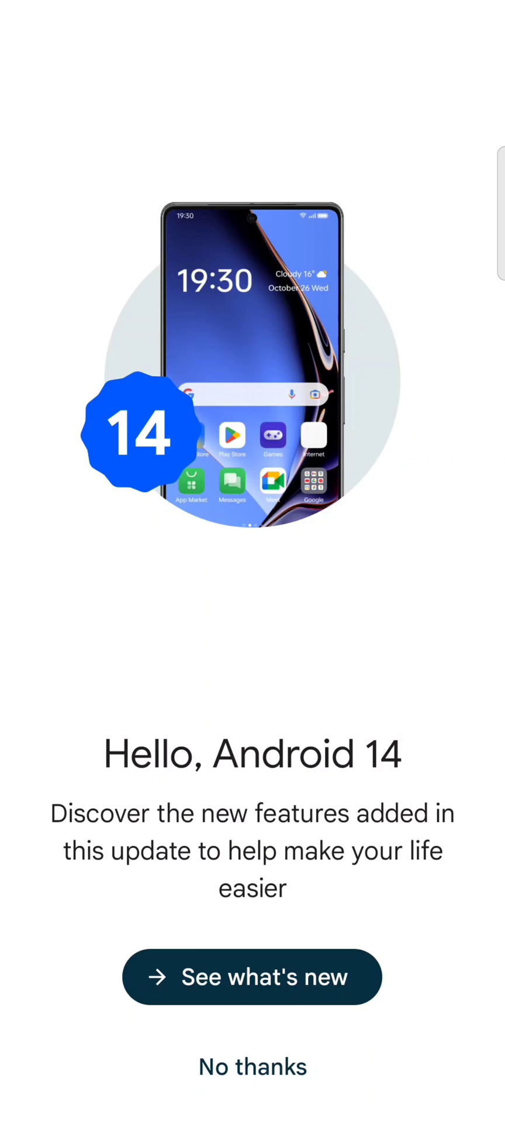
Step: Page through the tour's new-feature screens, including location sharing and hearing aids, to its end
{"action": "left_click", "coordinate": [251, 975]}
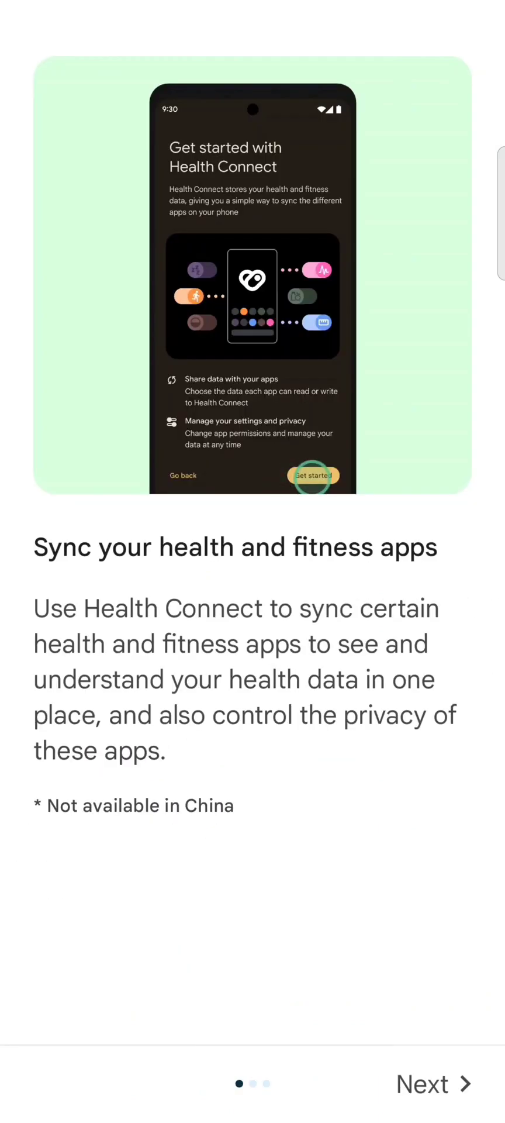
{"action": "left_click", "coordinate": [312, 476]}
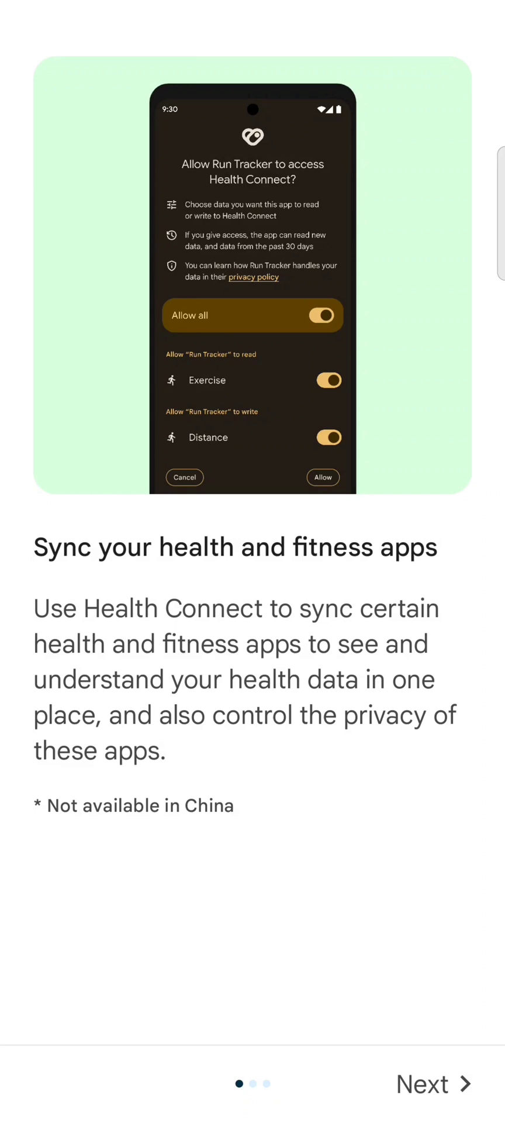
{"action": "left_click", "coordinate": [433, 1083]}
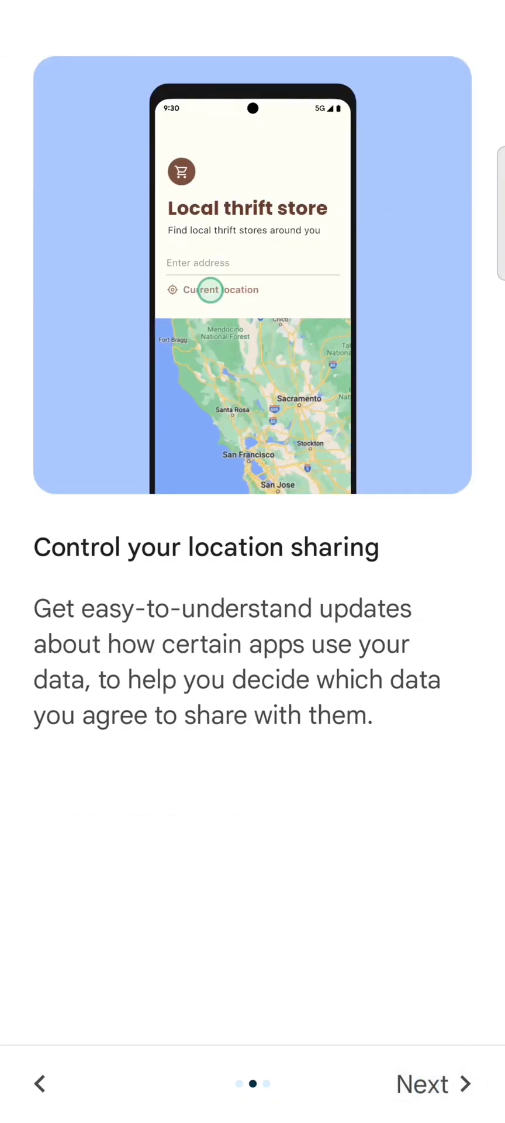
{"action": "left_click", "coordinate": [213, 289]}
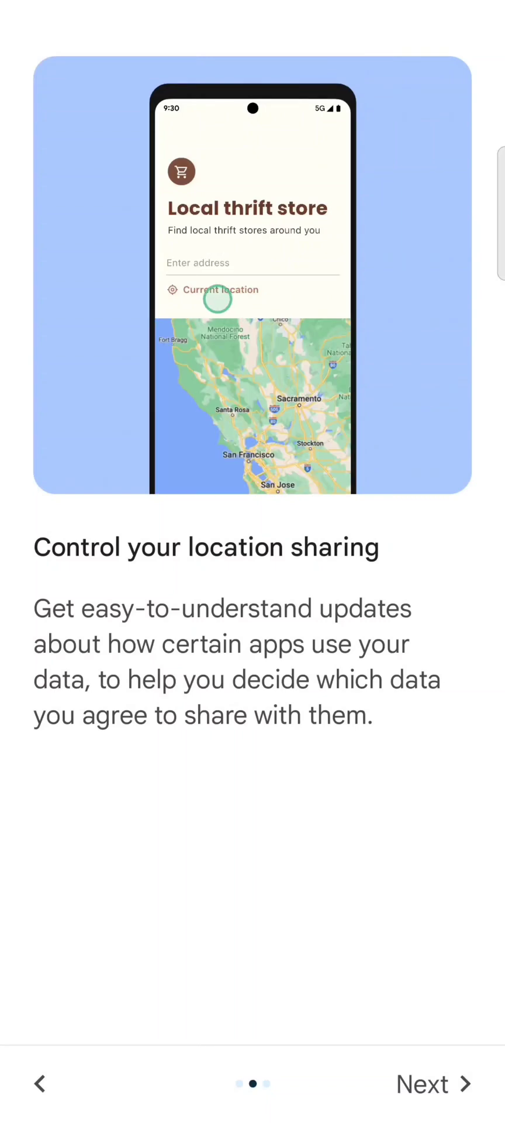
{"action": "left_click", "coordinate": [422, 1083]}
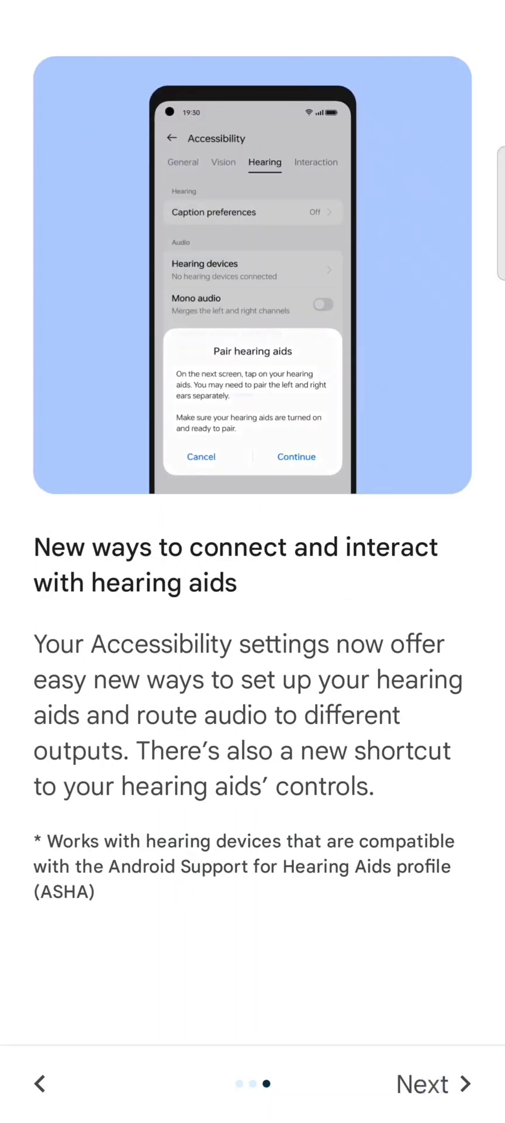
{"action": "left_click", "coordinate": [296, 457]}
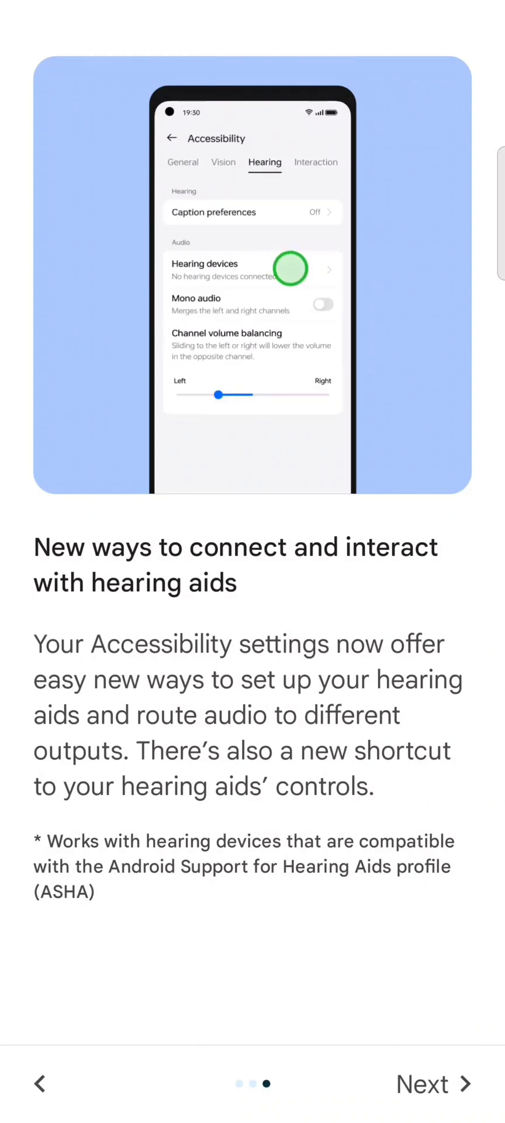
{"action": "left_click", "coordinate": [433, 1083]}
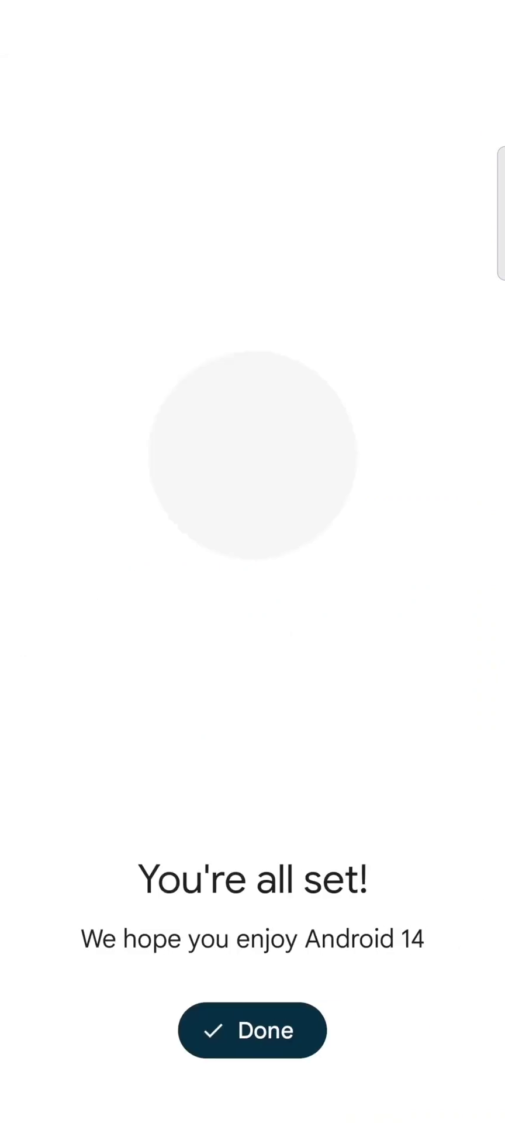
Step: Finish the tour, declining the feedback survey with No thanks
{"action": "left_click", "coordinate": [252, 1030]}
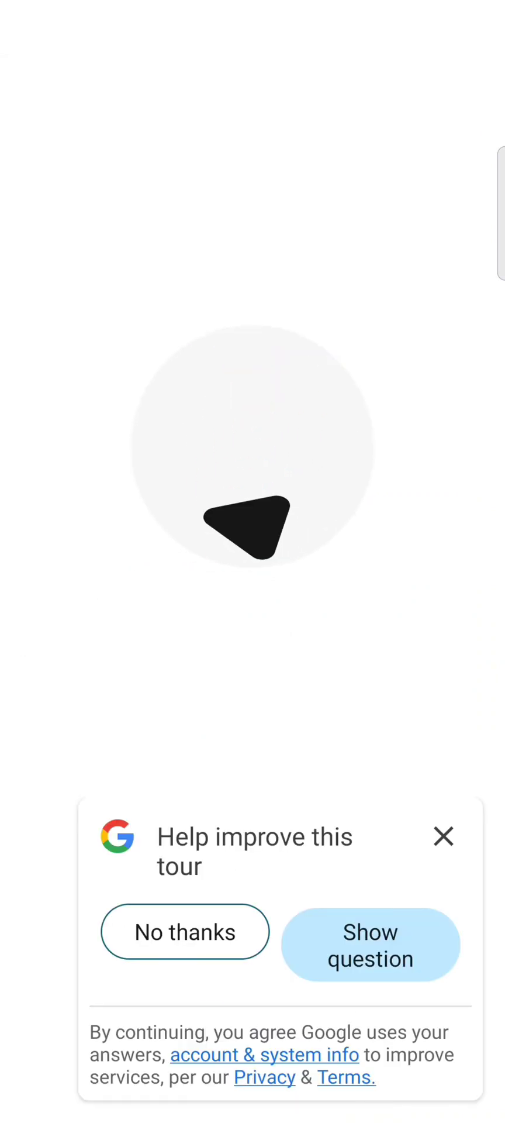
{"action": "left_click", "coordinate": [184, 933]}
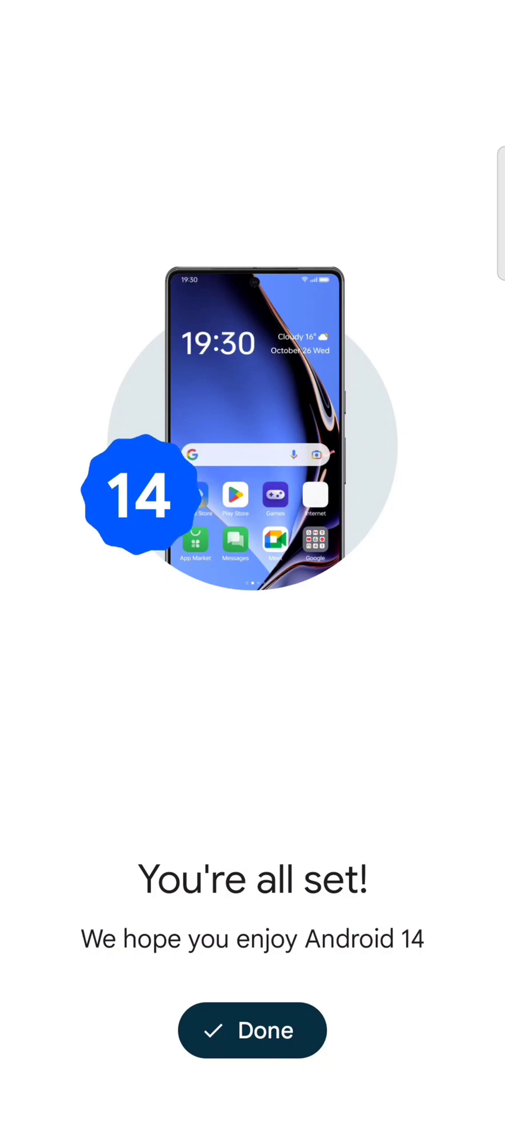
{"action": "left_click", "coordinate": [251, 1030]}
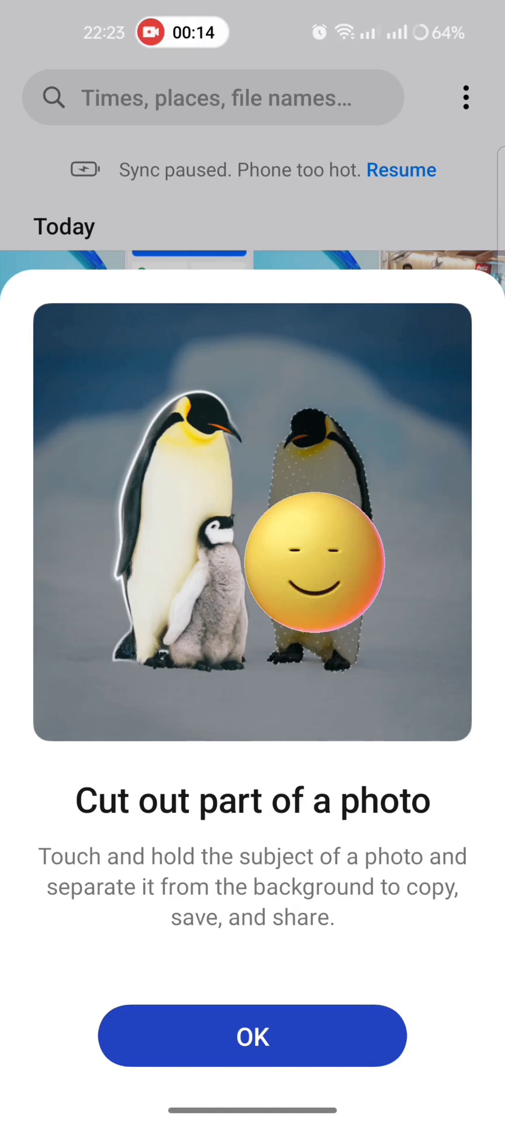
Step: Dismiss the cut-out tip and open the photo of the man in the pink striped shirt
{"action": "left_click", "coordinate": [251, 1035]}
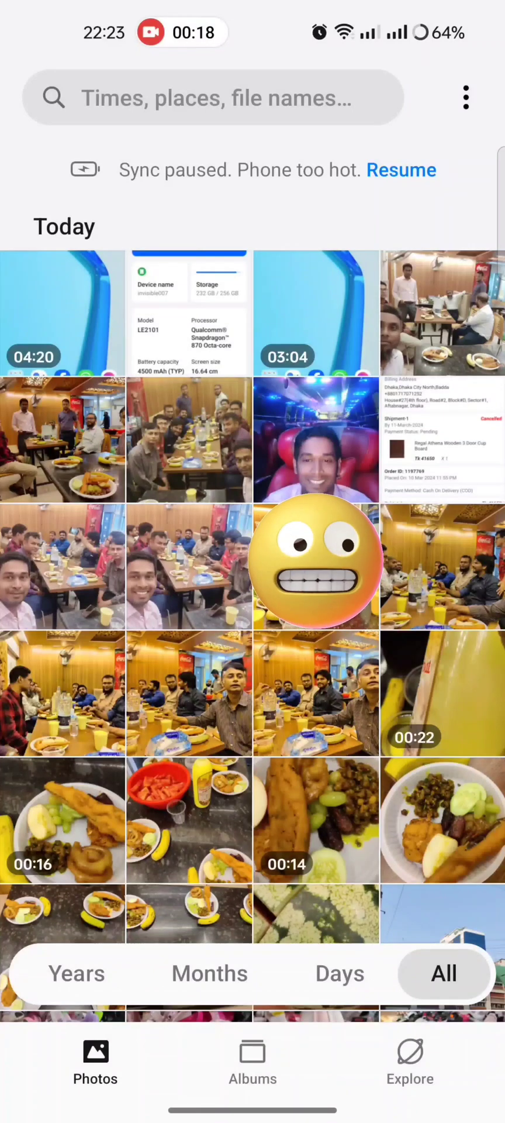
{"action": "scroll", "scroll_direction": "down", "scroll_amount": 3}
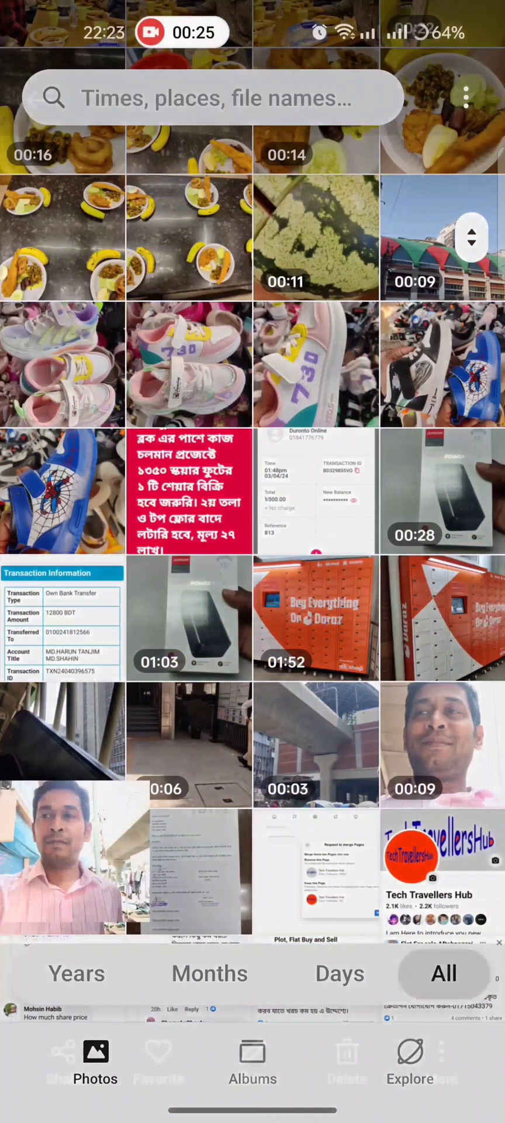
{"action": "left_click", "coordinate": [63, 862]}
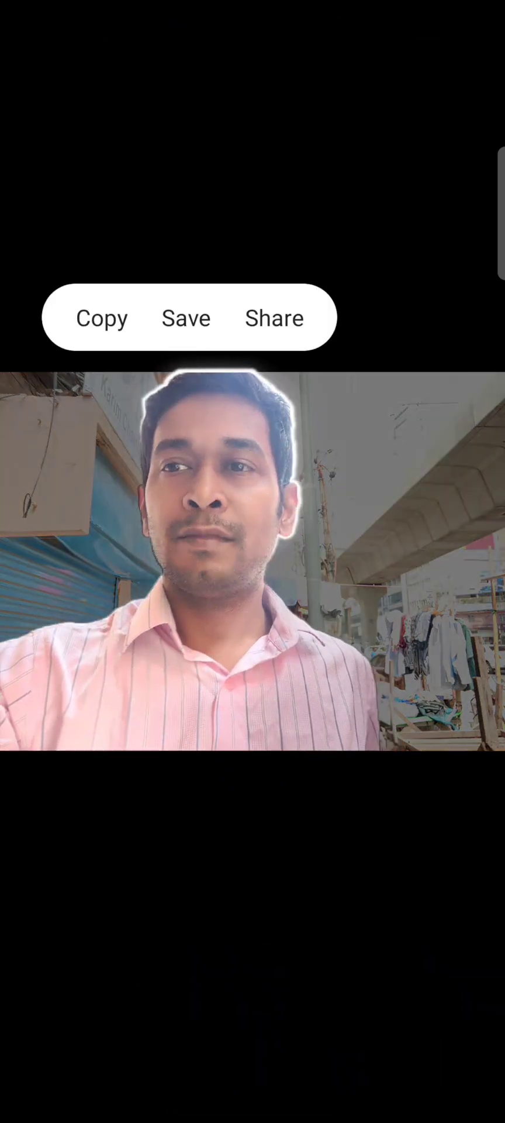
Step: Open the cut-out in Photos Edit via Open with, then cancel back to the original photo
{"action": "left_click", "coordinate": [101, 318]}
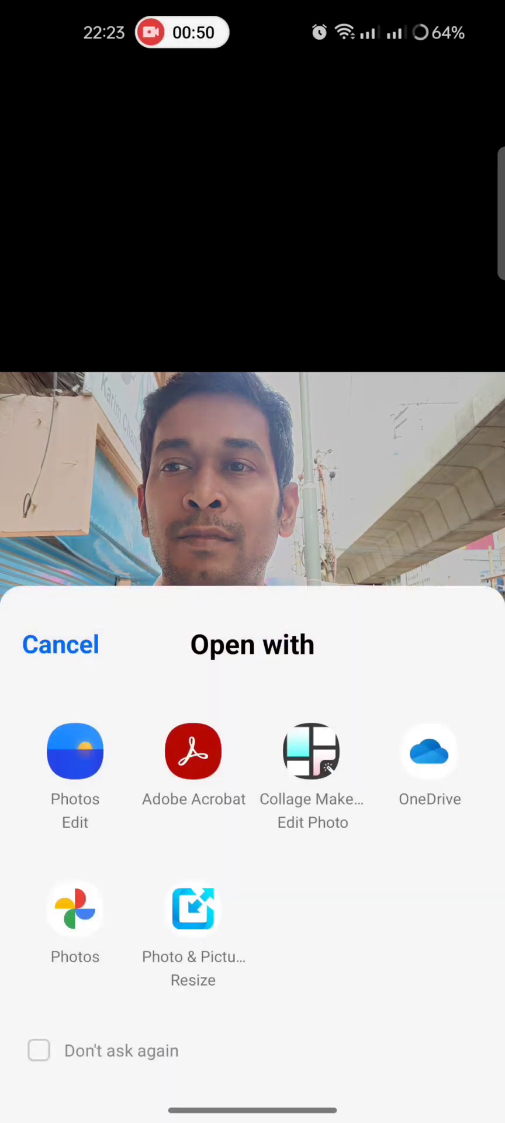
{"action": "left_click", "coordinate": [75, 751]}
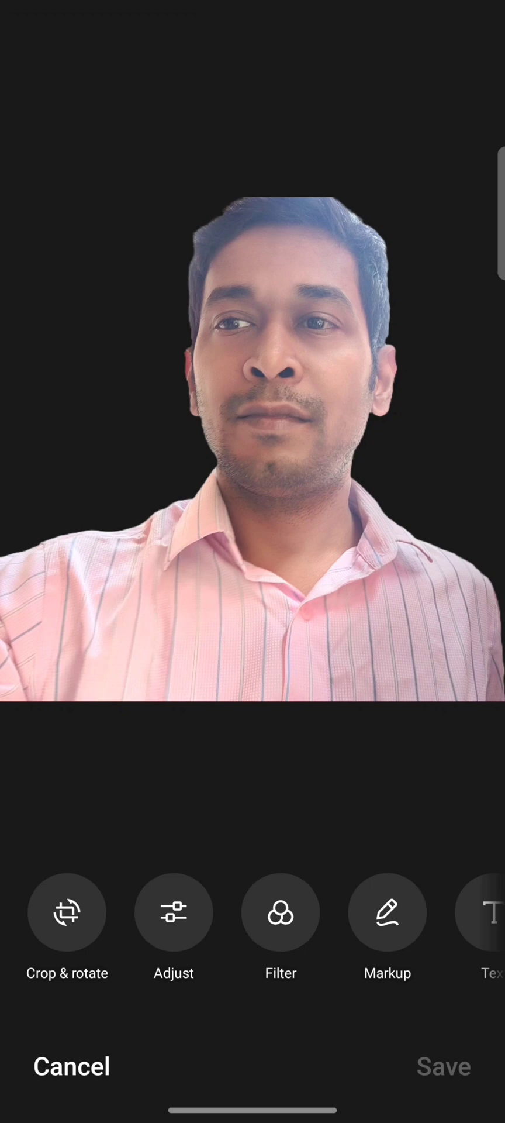
{"action": "left_click", "coordinate": [71, 1065]}
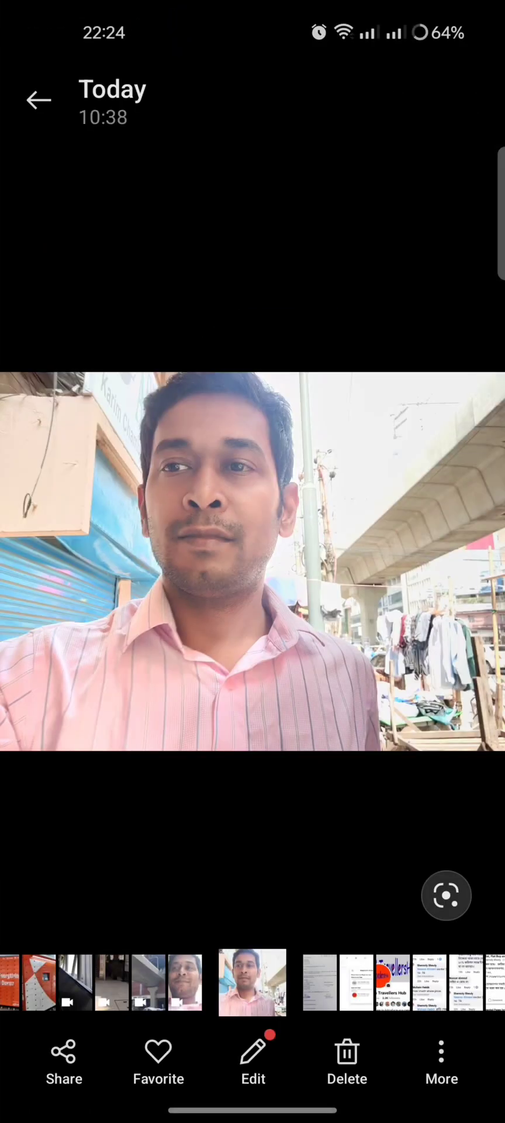